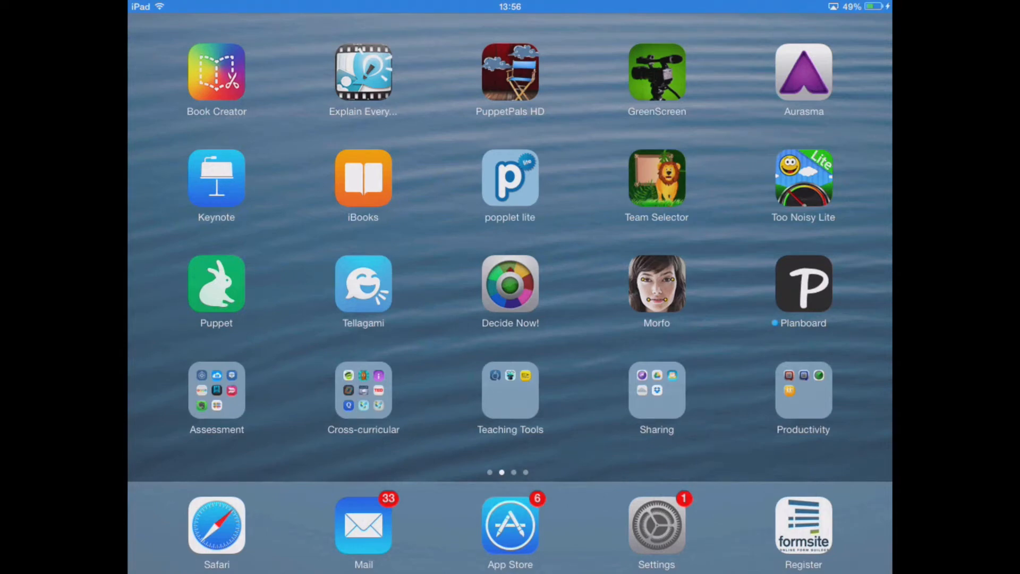
Step: Launch Draw and Tell HD from the home screen to reach its welcome screen
text(r)
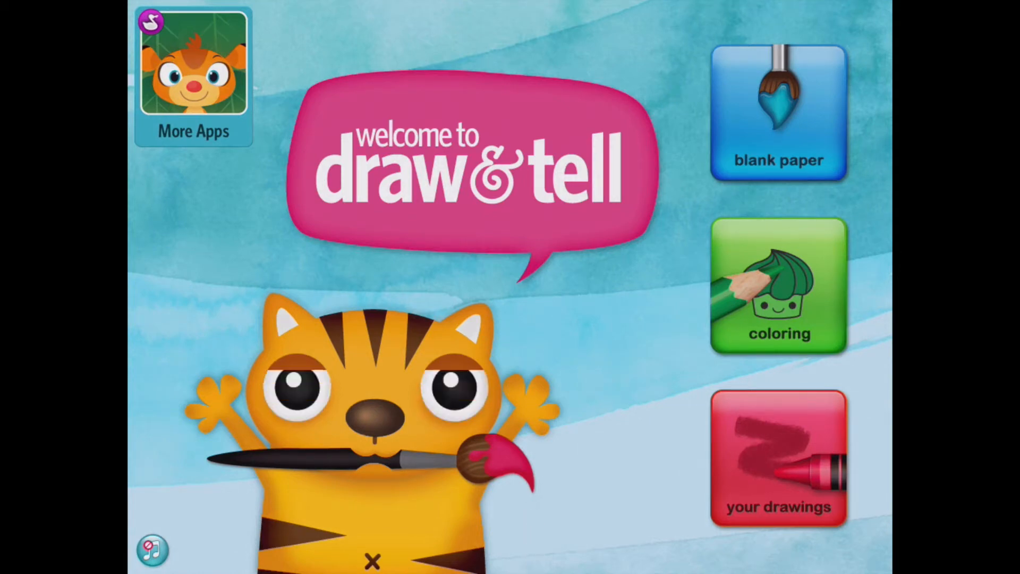
Step: Browse the coloring pages briefly, then start a new drawing on blank paper instead
click(777, 286)
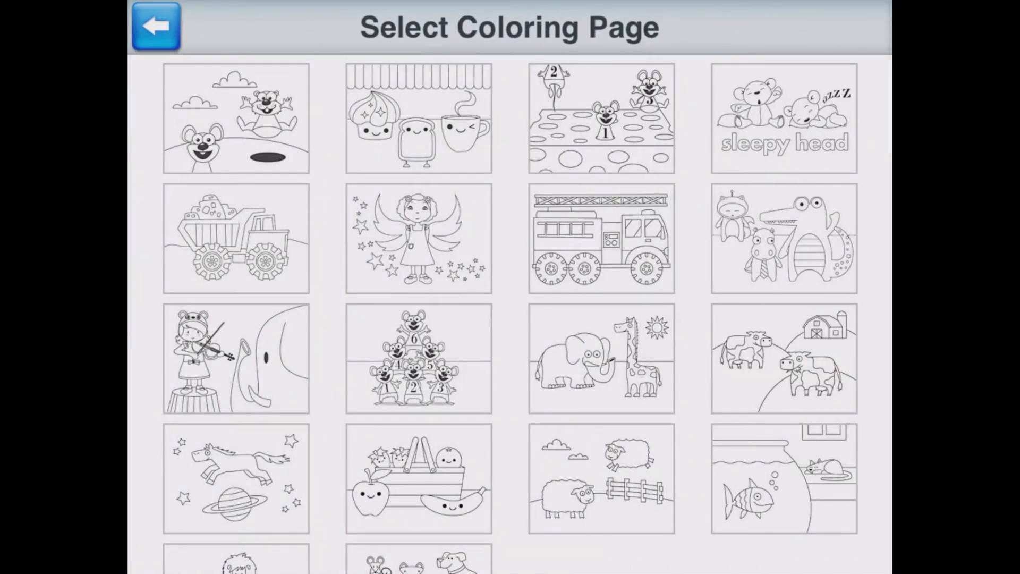
scroll(down, 3)
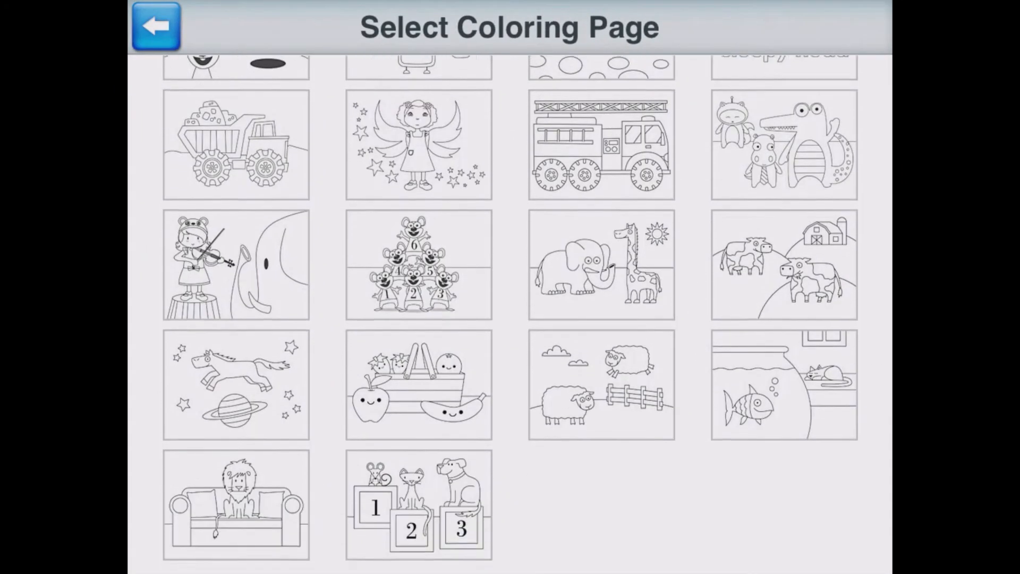
scroll(up, 3)
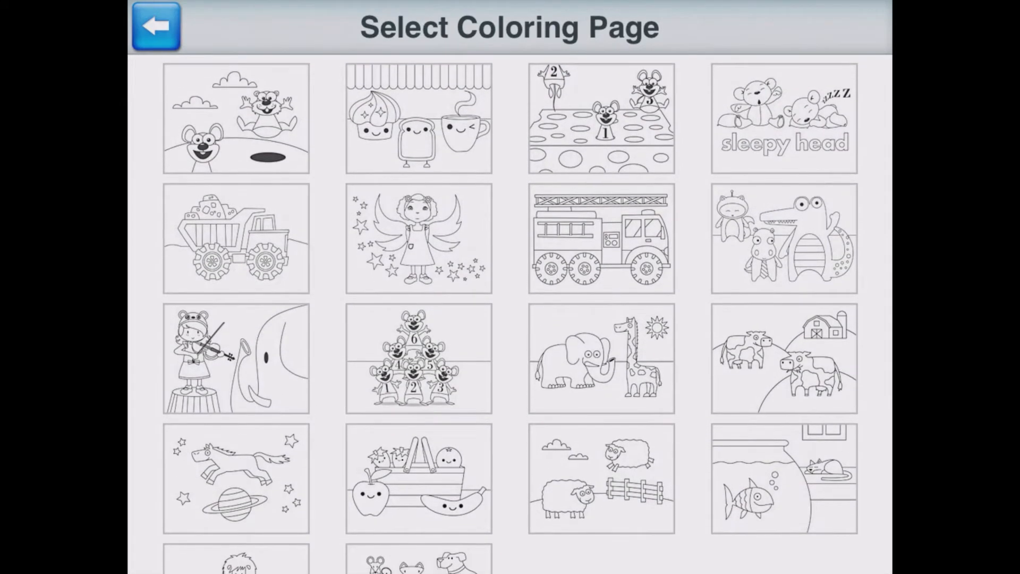
click(156, 26)
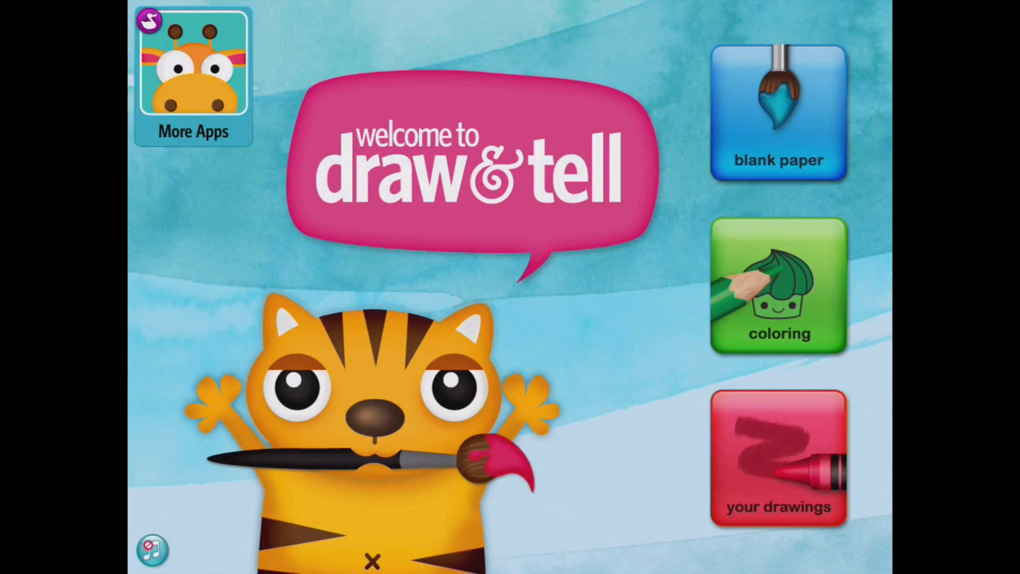
click(777, 110)
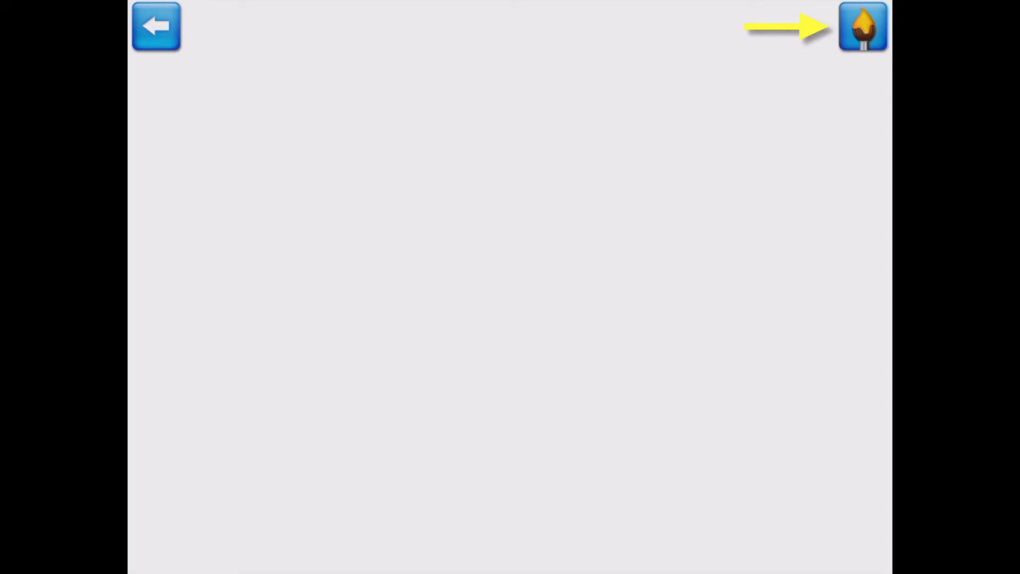
Step: Paint the sky blue across the top and the meadow green along the bottom
click(863, 25)
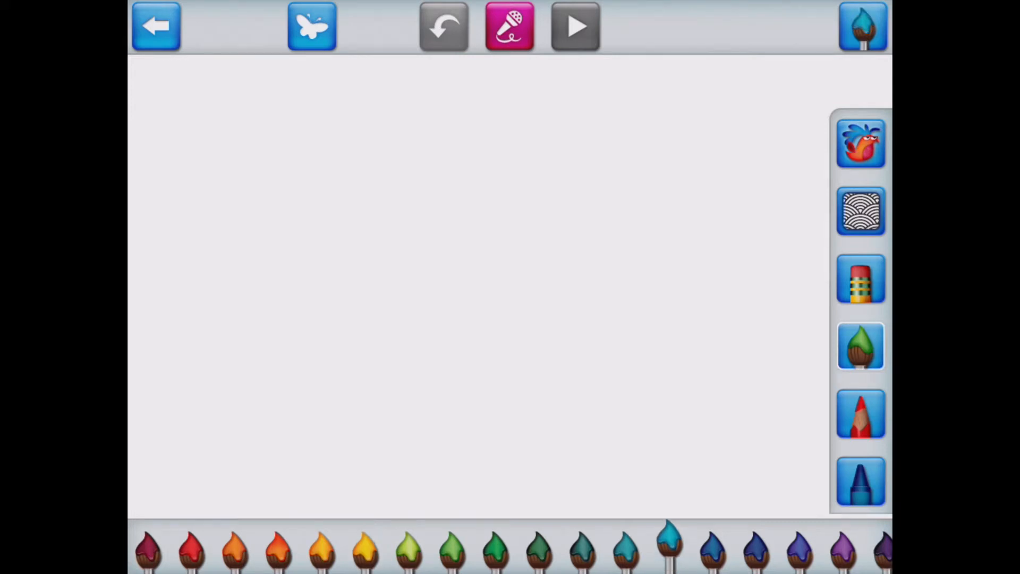
click(573, 26)
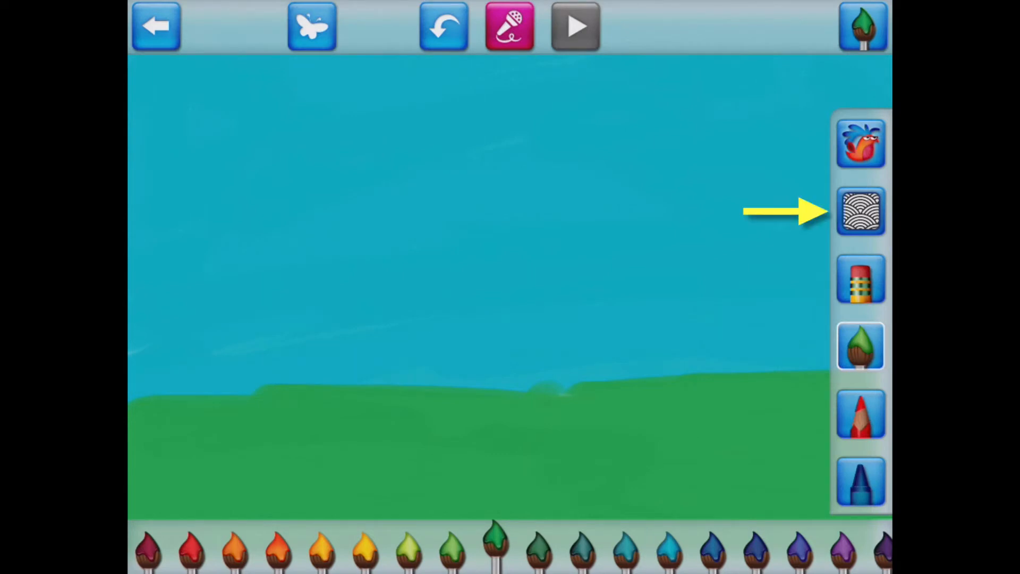
Step: Draw three wavy green patterned grass stripes across the meadow
click(859, 211)
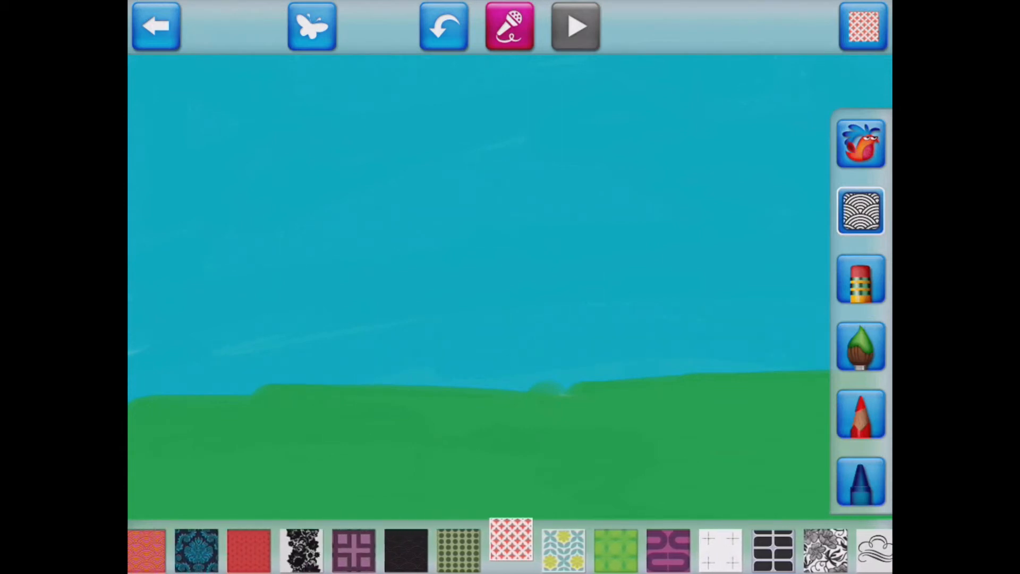
click(615, 549)
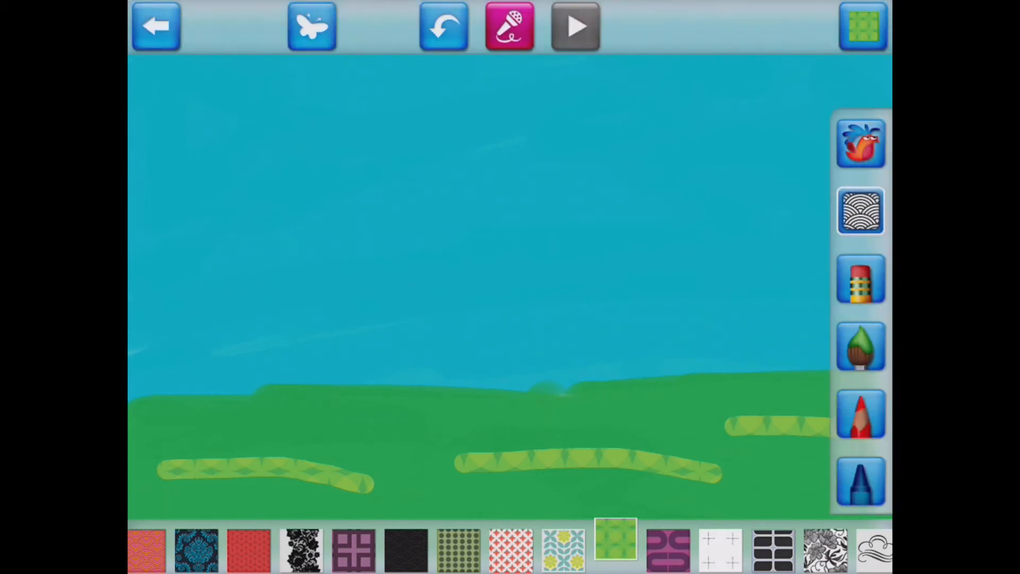
click(859, 278)
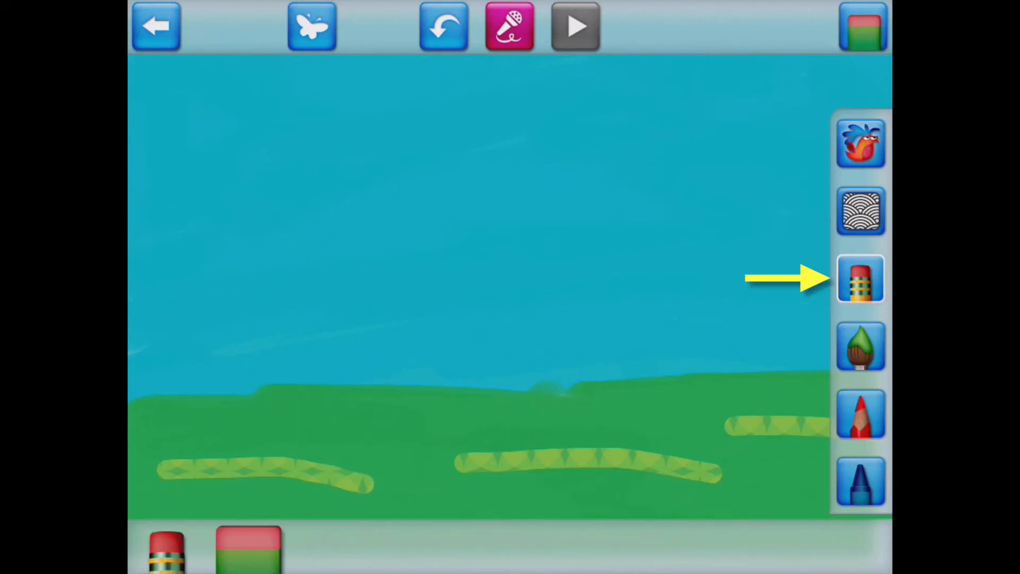
Step: Erase two large white cloud shapes into the blue sky
click(860, 278)
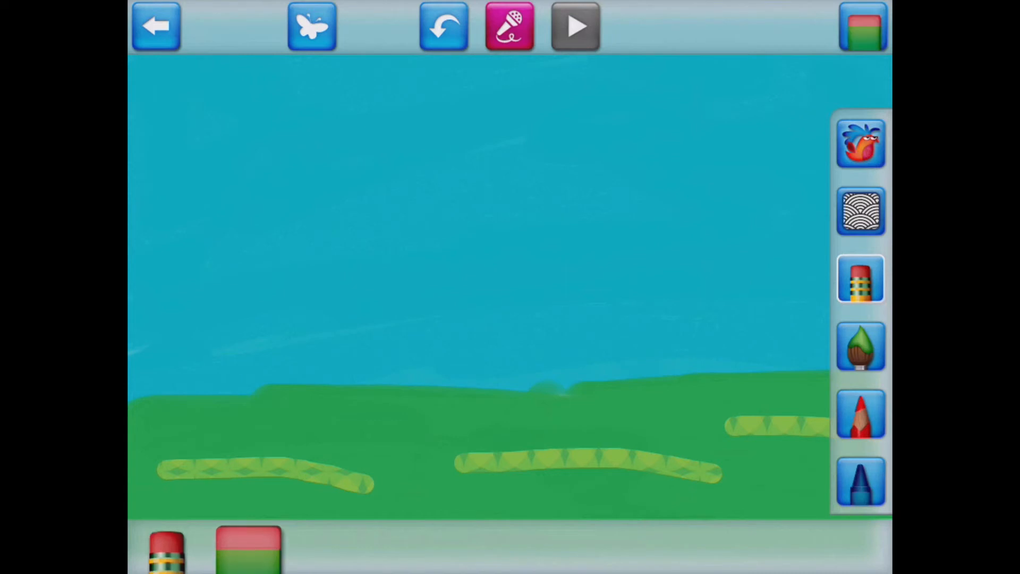
click(573, 25)
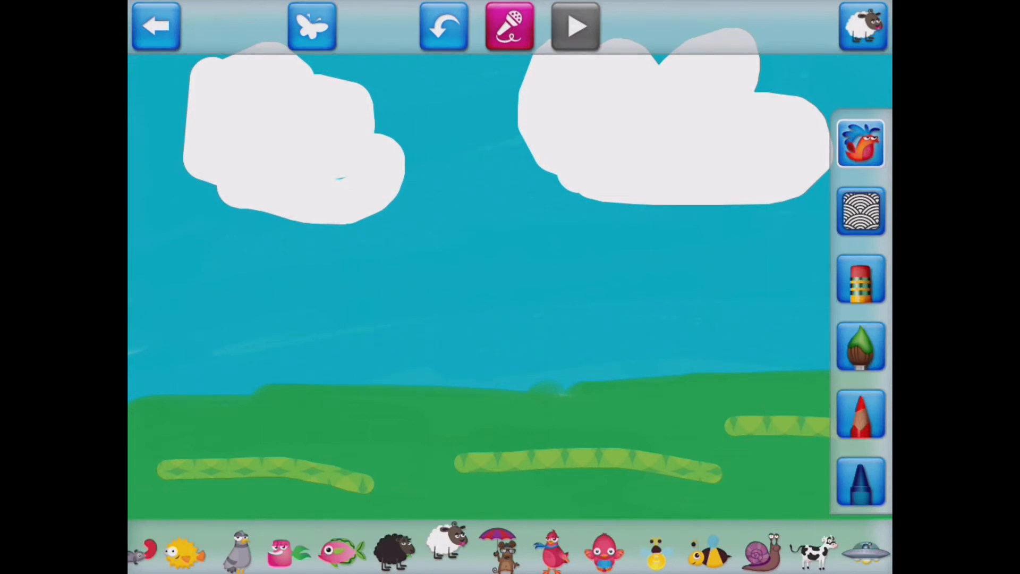
Step: Place an enlarged sheep sticker on the left and a large cow sticker on the right
click(573, 26)
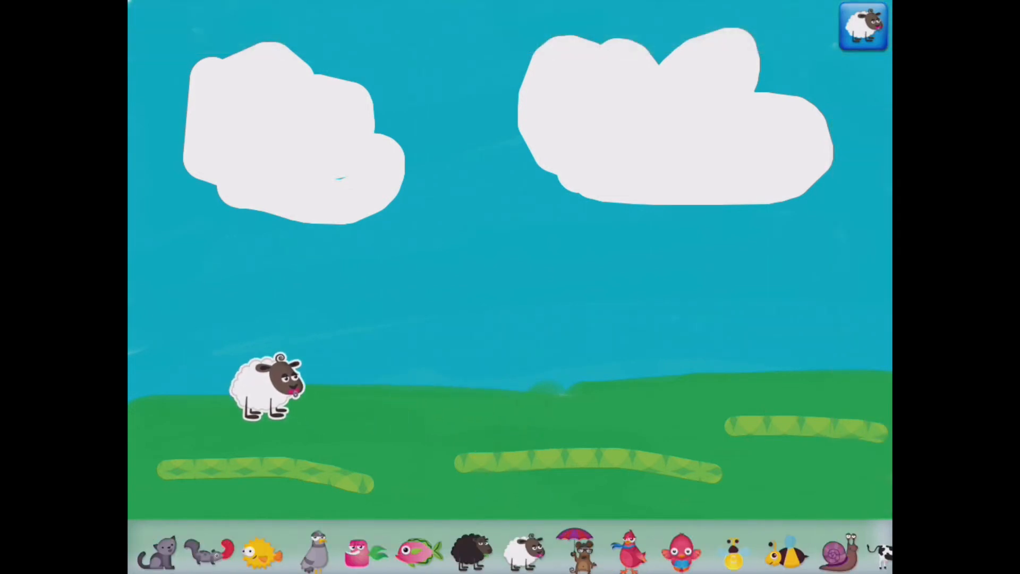
click(267, 390)
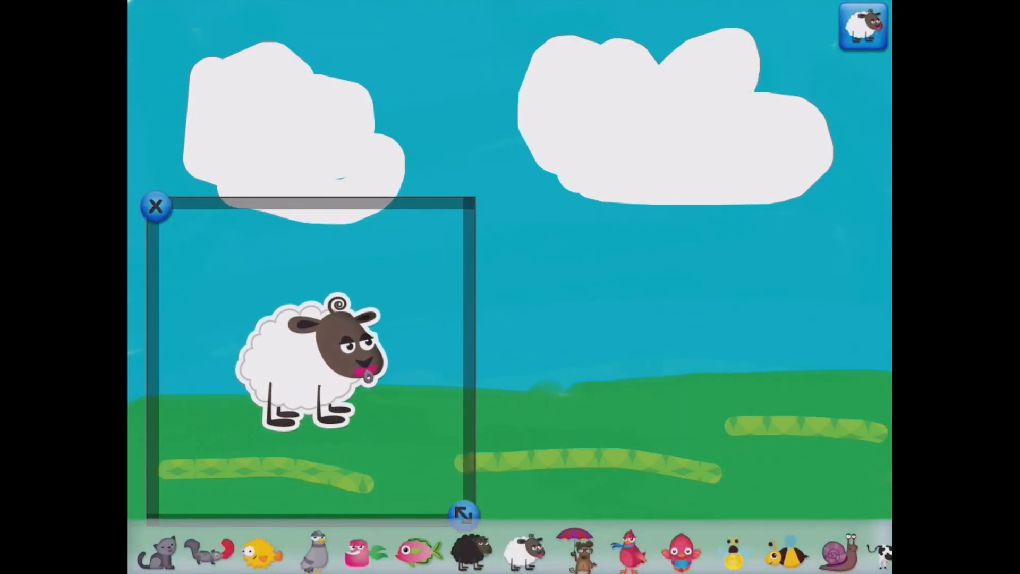
click(155, 206)
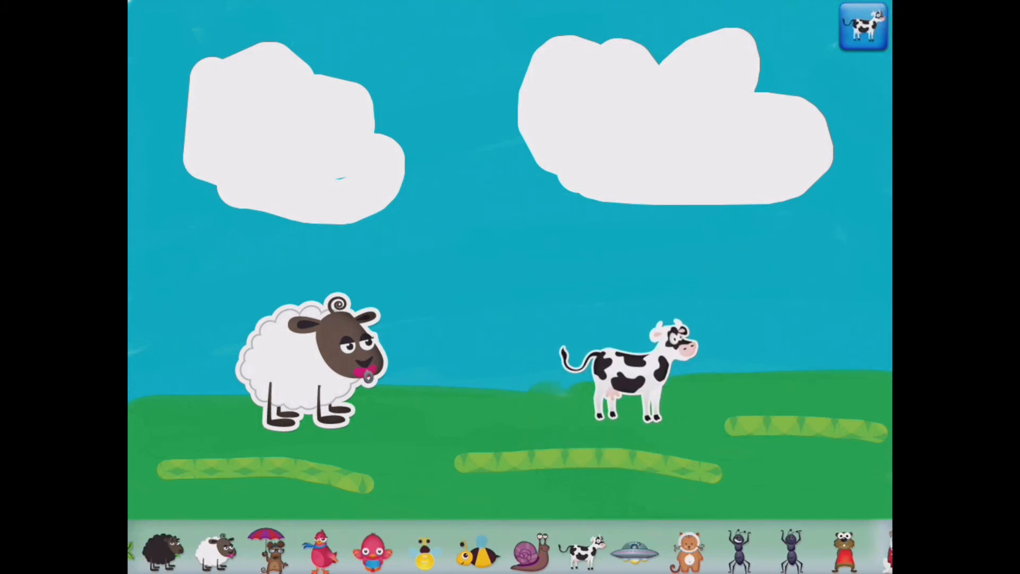
click(628, 374)
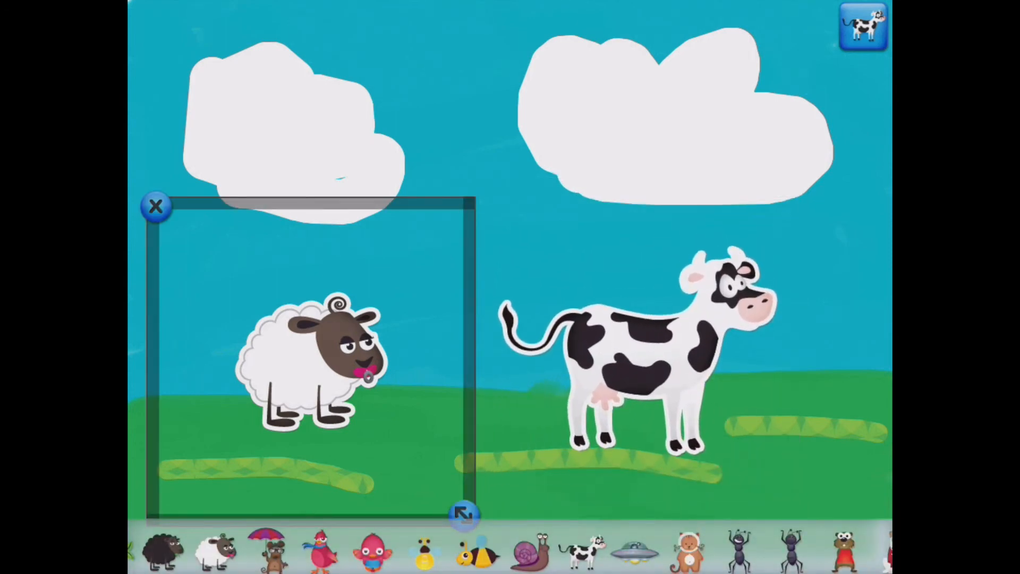
click(155, 206)
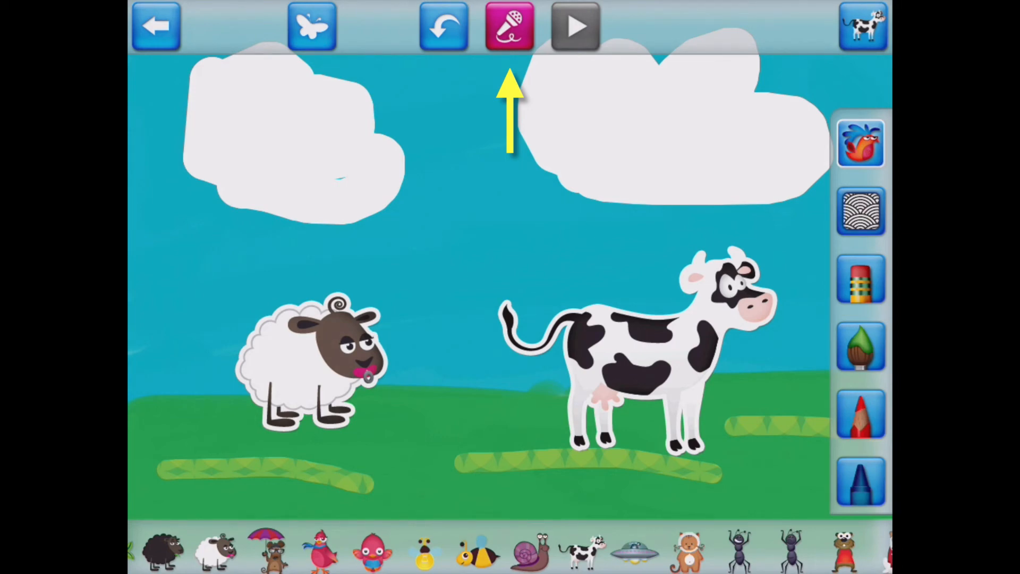
Step: Record a narrated story, moving the sheep to the centre and the cow off right
click(509, 25)
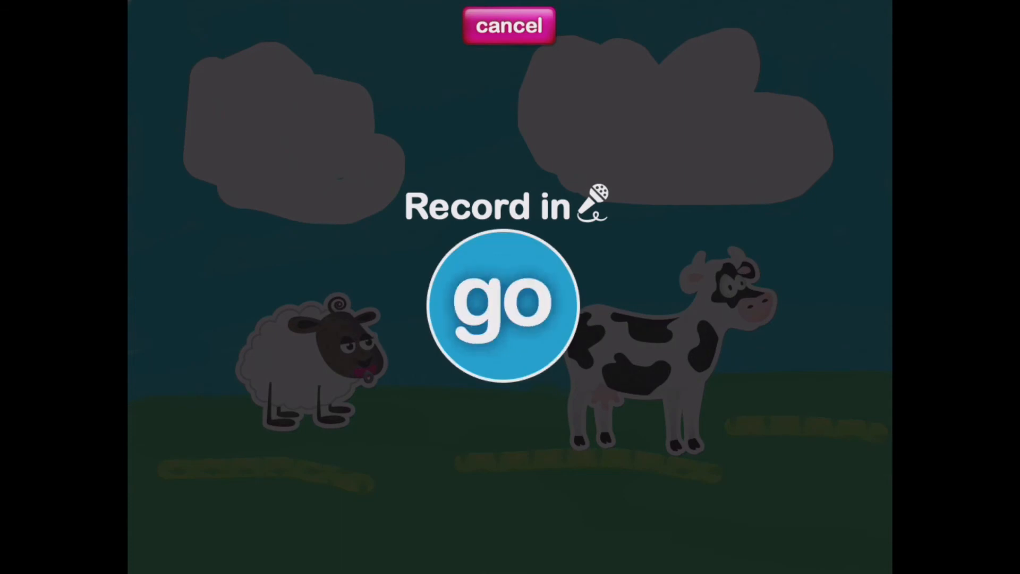
click(509, 26)
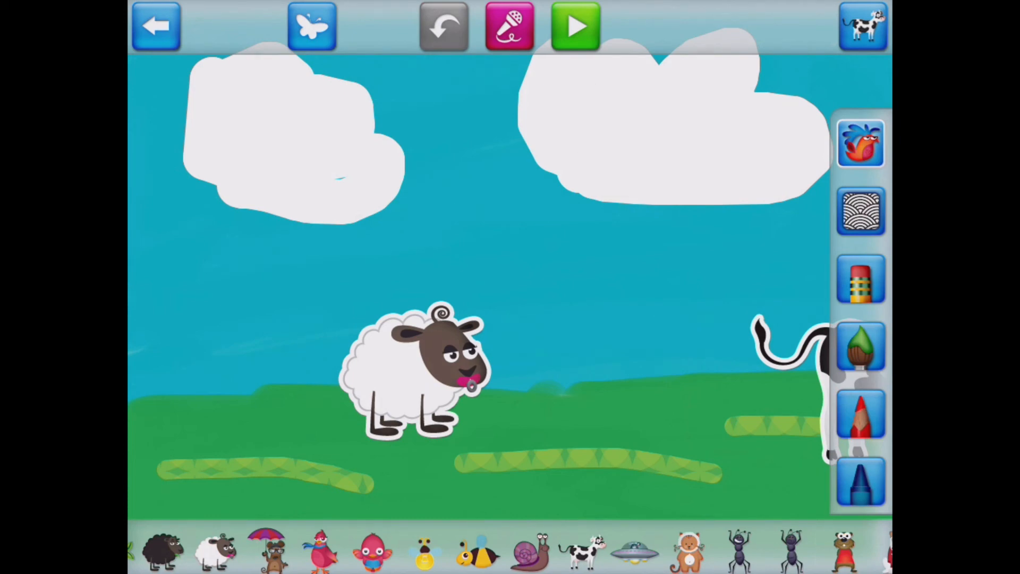
Step: Return to the gallery, where the sheep-and-cow story now appears as a saved drawing
click(573, 25)
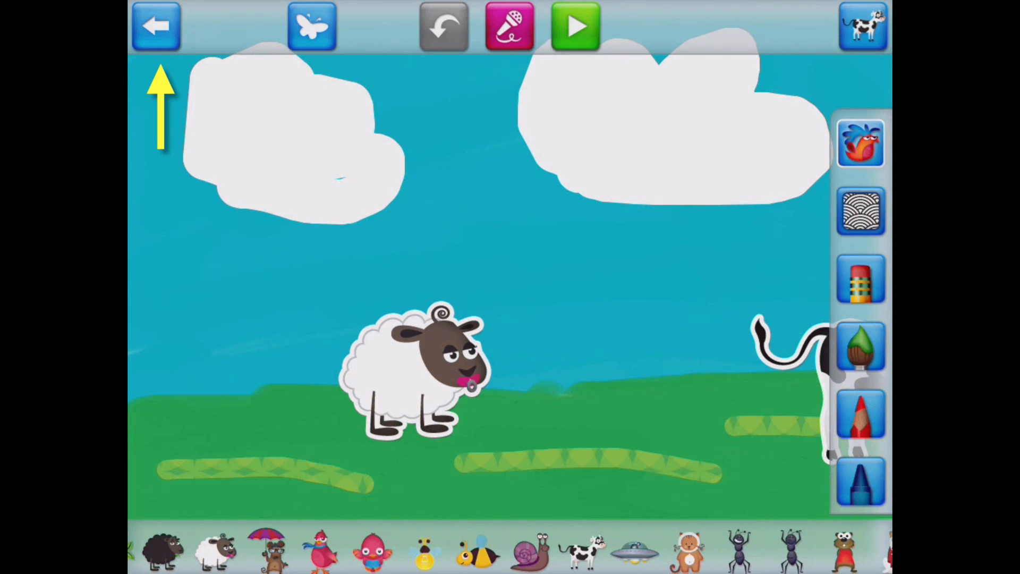
click(156, 26)
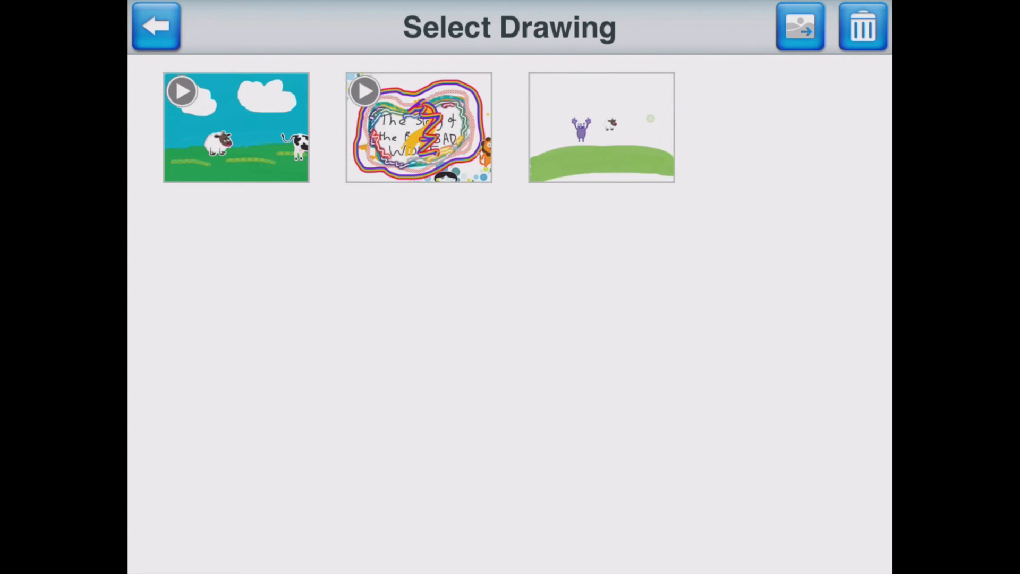
Step: Export the meadow story drawing and confirm Save to Photos
click(799, 25)
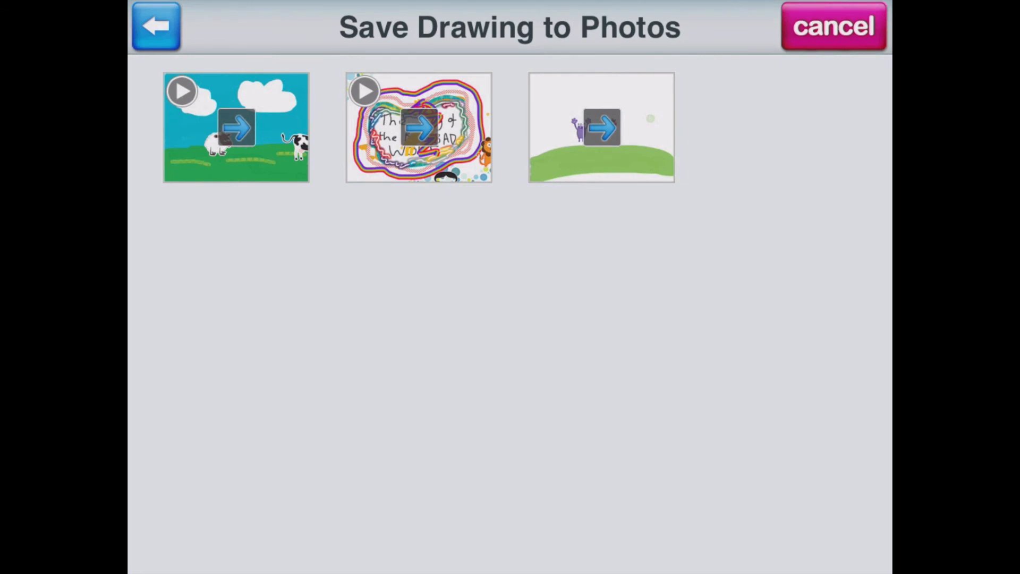
click(236, 126)
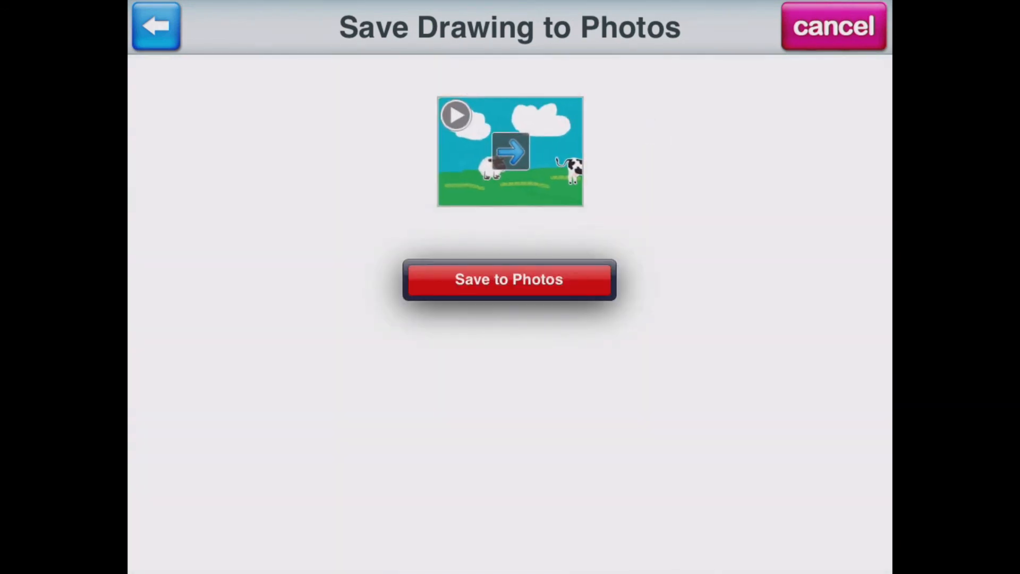
click(509, 279)
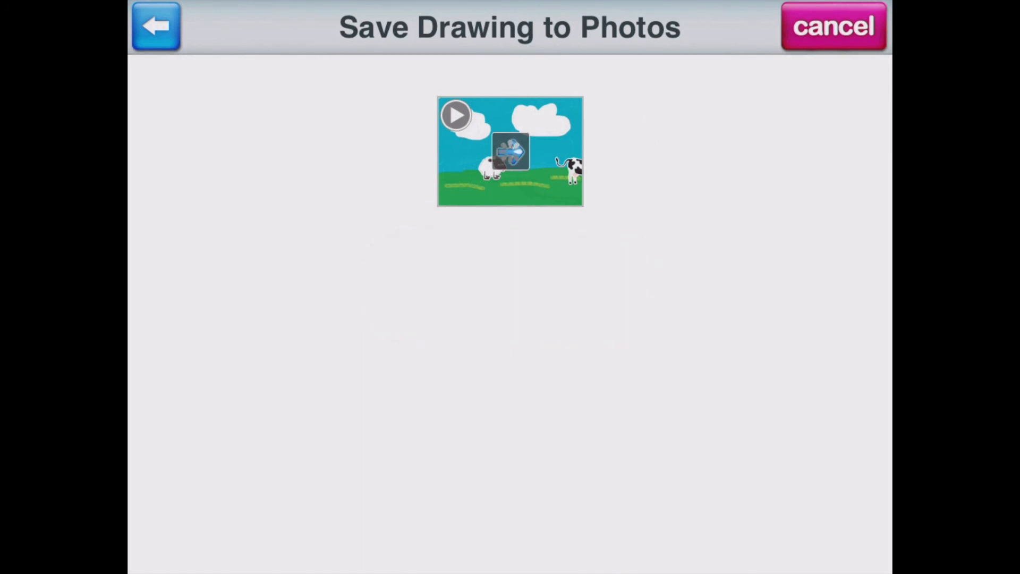